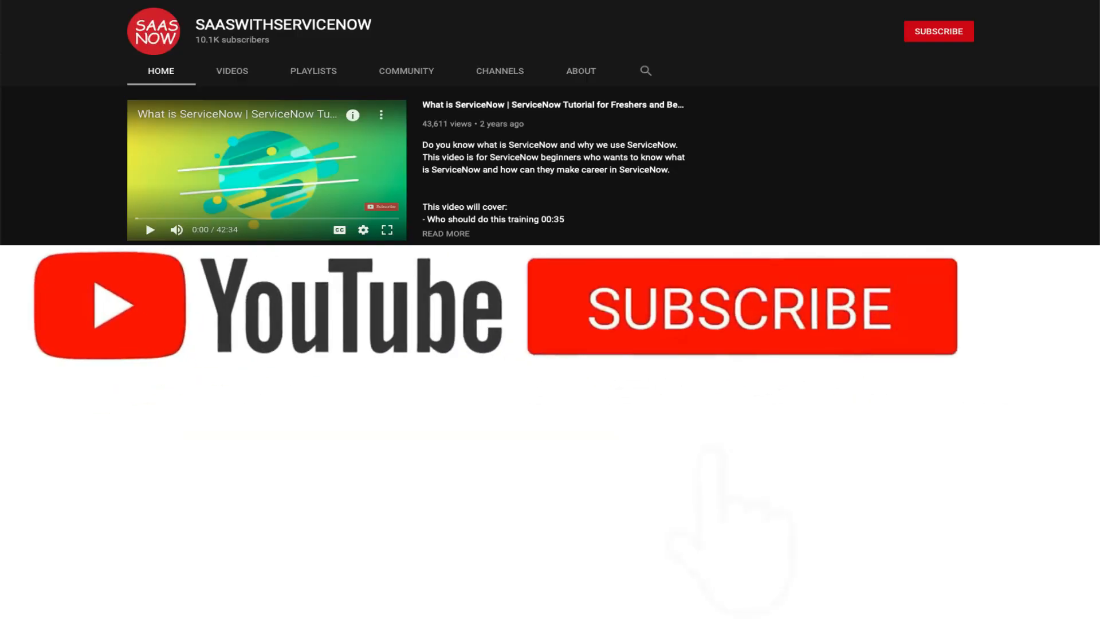
Filter the navigator to 'incident' and start a new incident record.
click(741, 307)
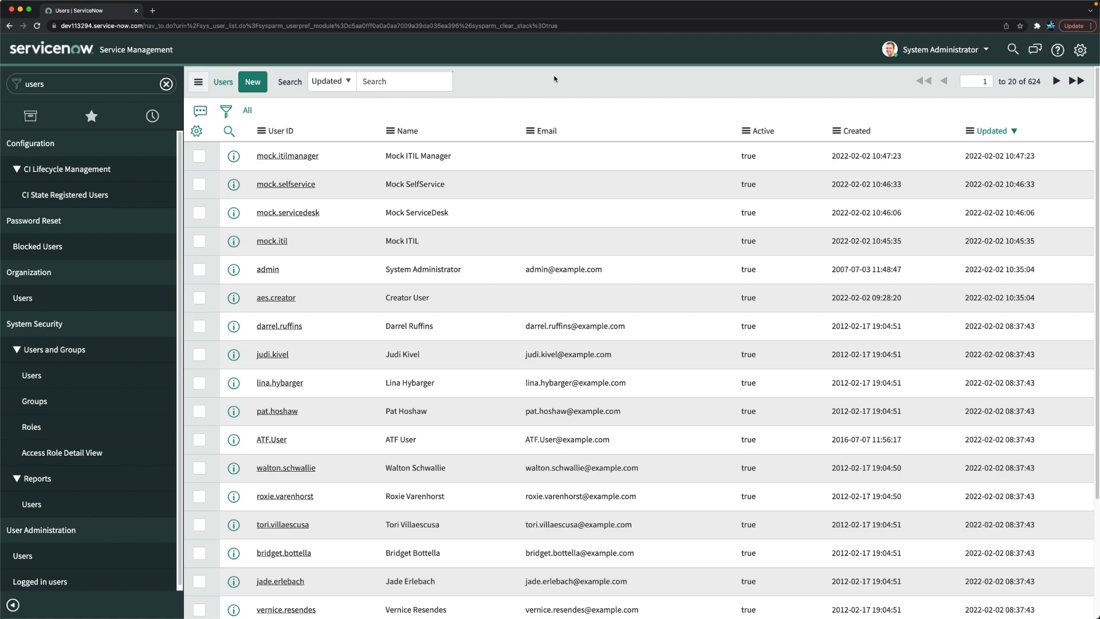
mouse_move(74, 93)
text(incident)
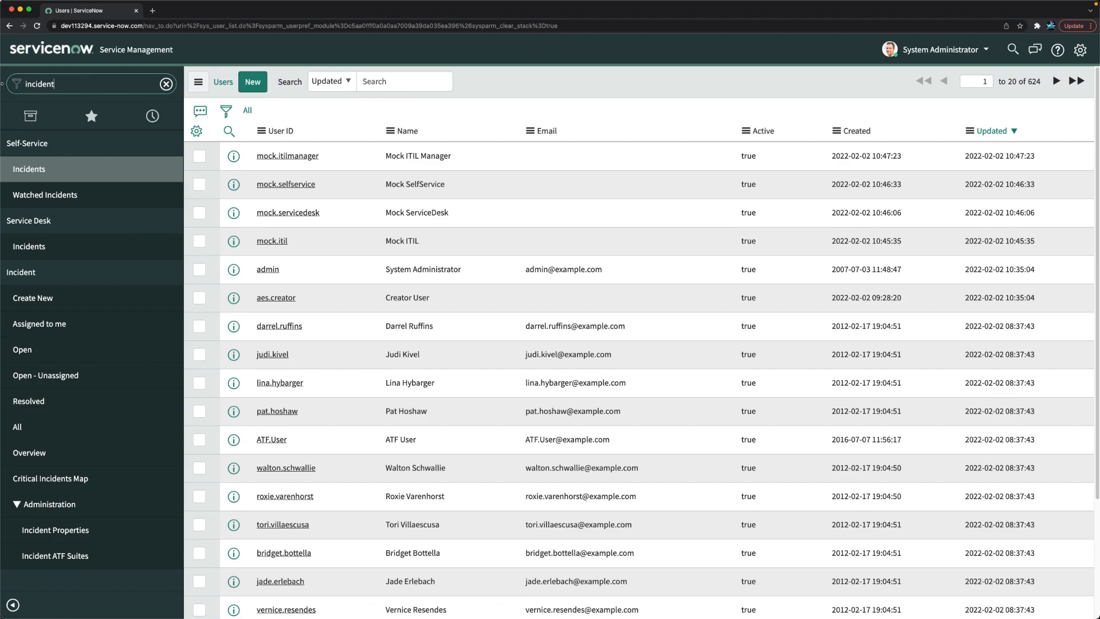
mouse_move(62, 299)
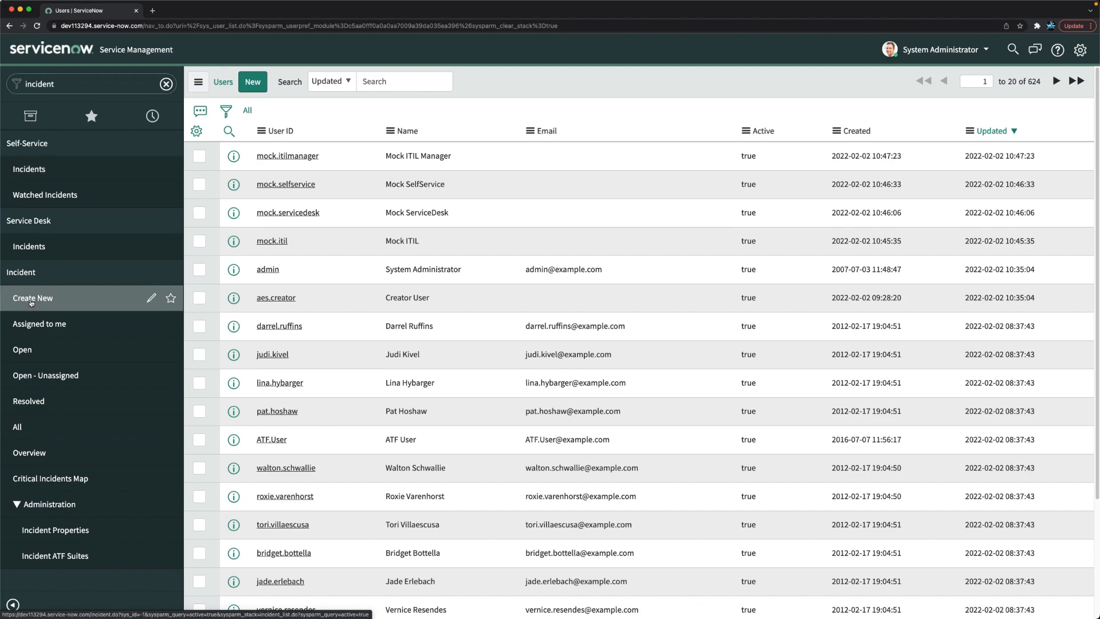
click(32, 298)
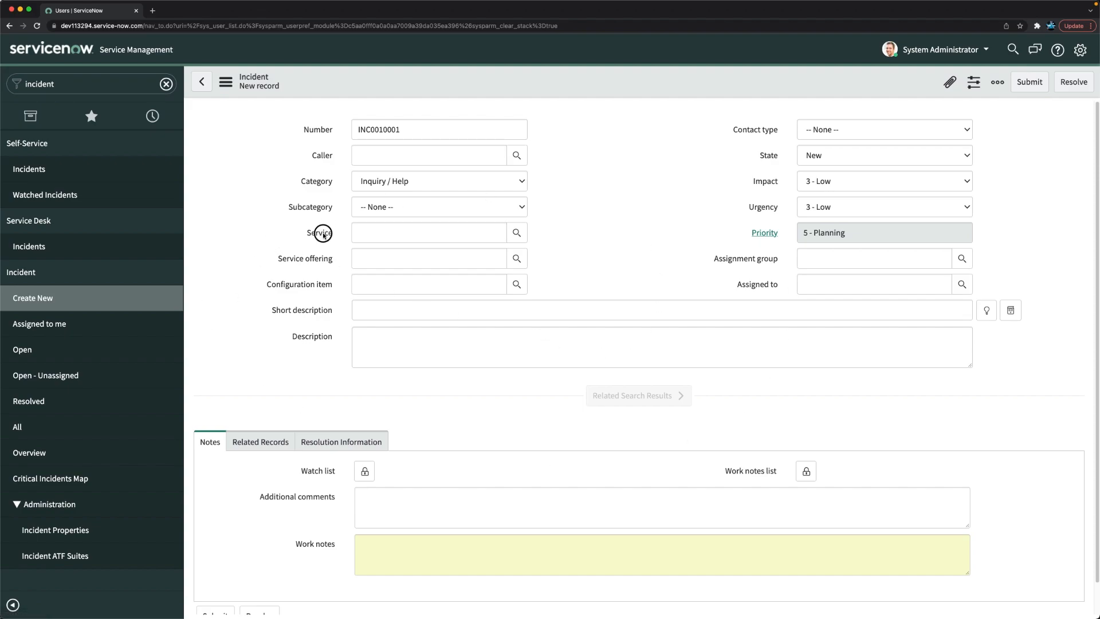
Focus the Service field on the loaded INC0010001 form to confirm it is present.
click(427, 232)
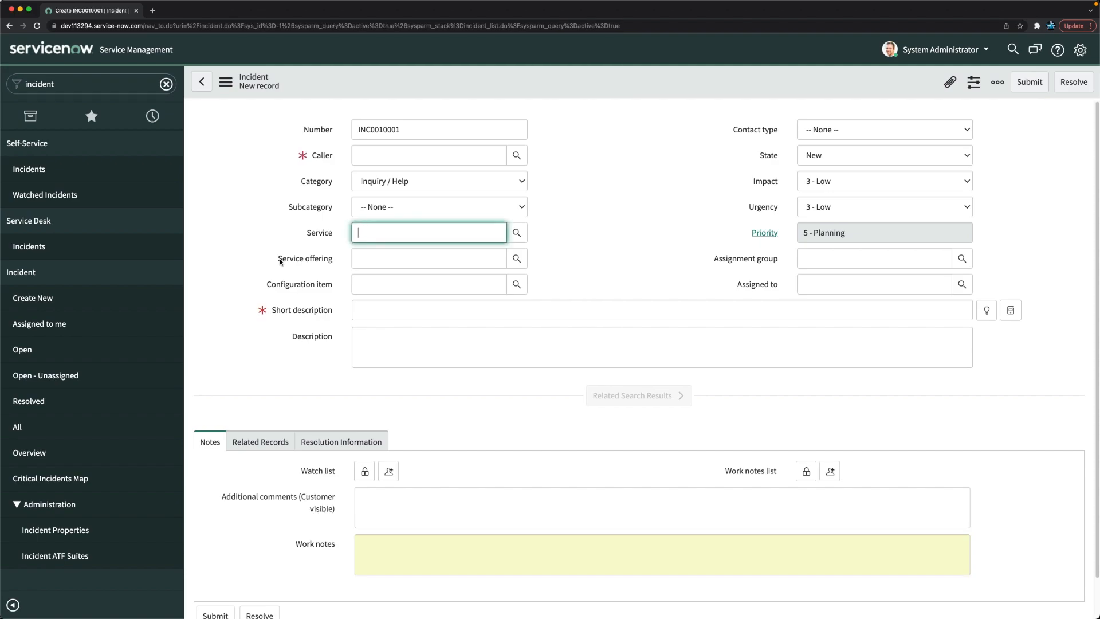
click(637, 396)
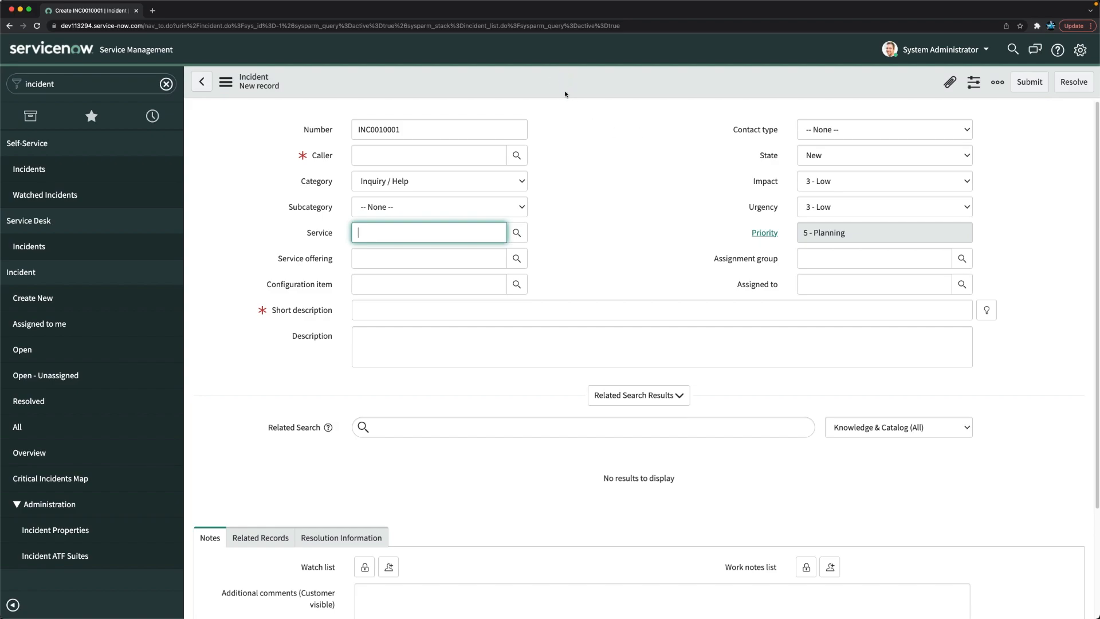
mouse_move(561, 197)
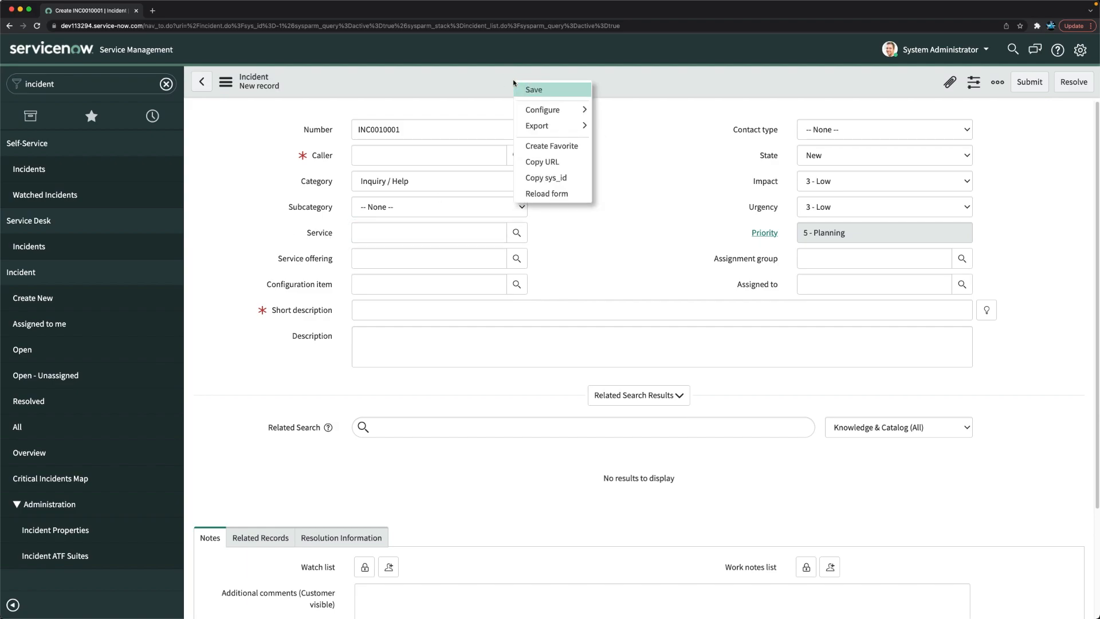
mouse_move(542, 162)
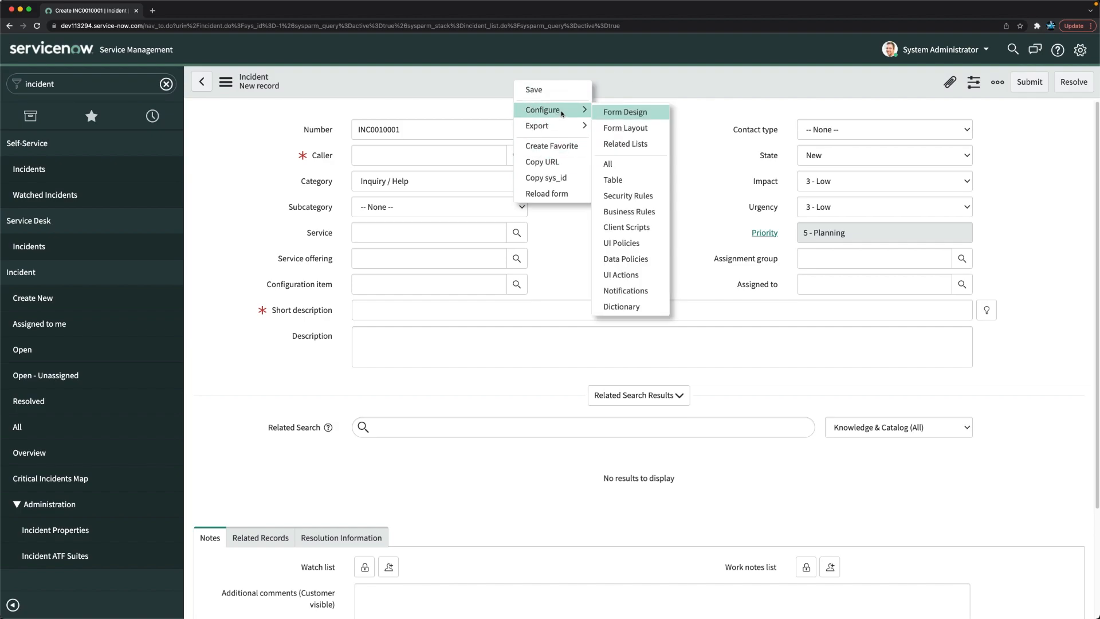
mouse_move(625, 127)
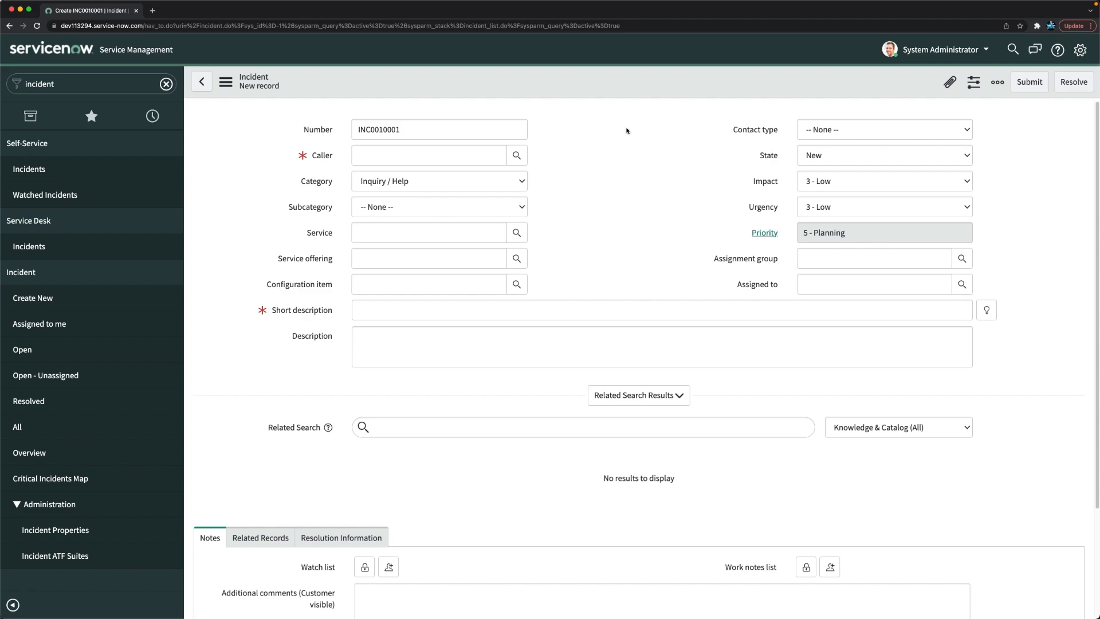
mouse_move(758, 260)
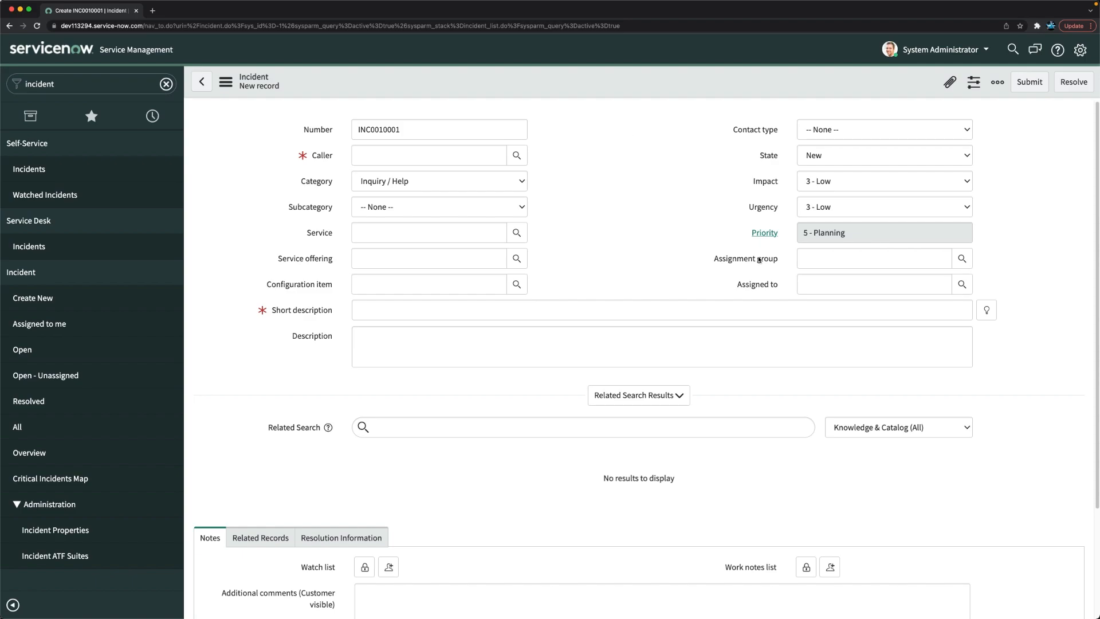
mouse_move(581, 184)
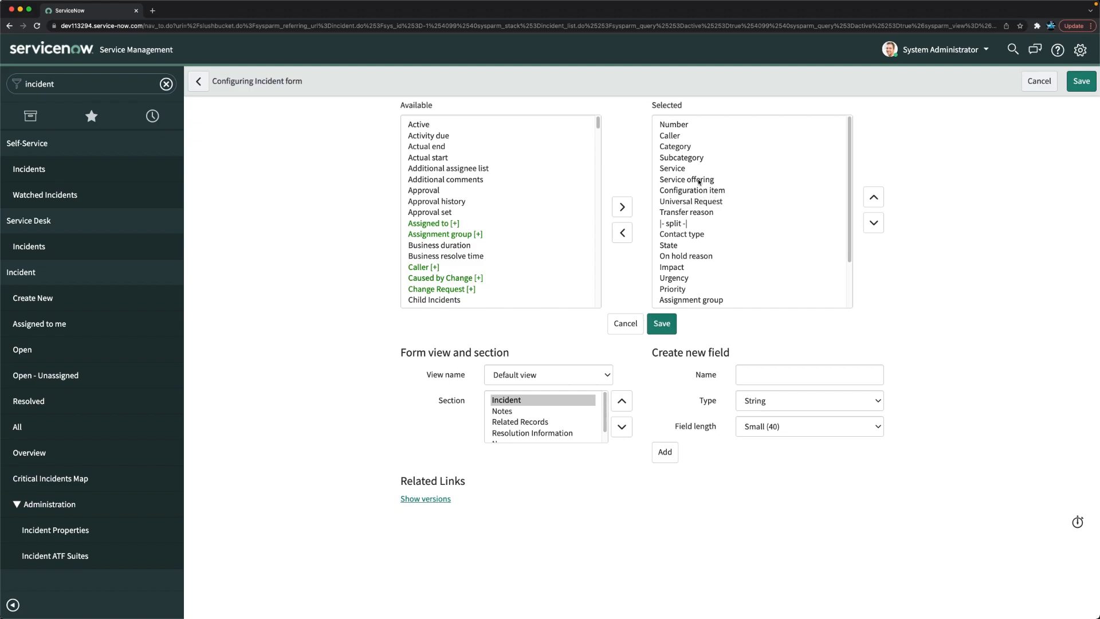
Move Service and Service offering from Selected to Available and save the incident layout.
click(672, 168)
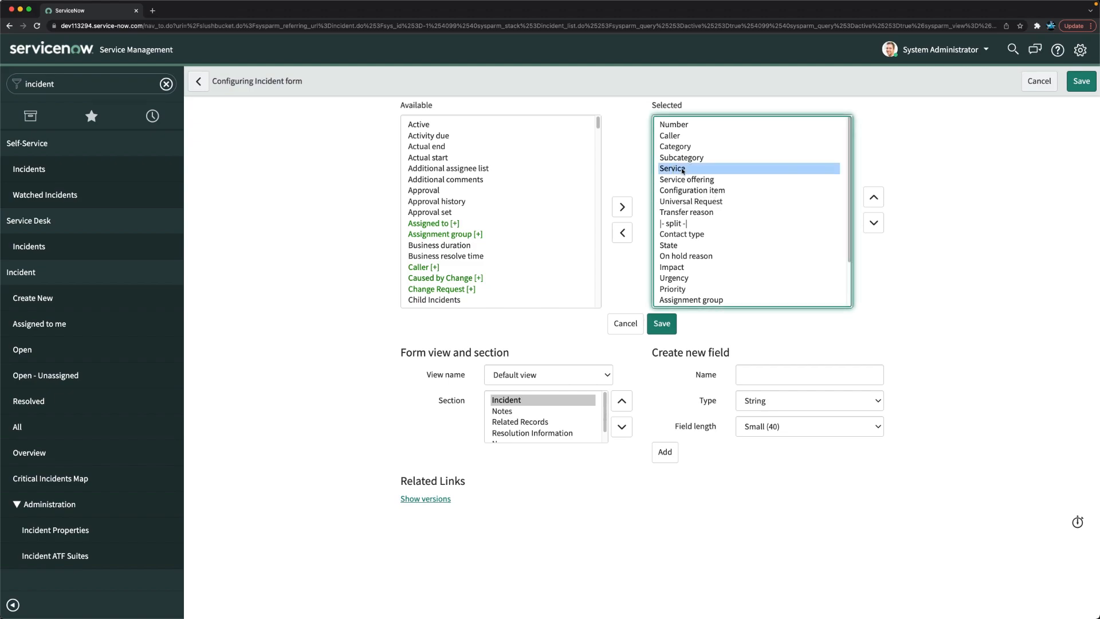
click(686, 179)
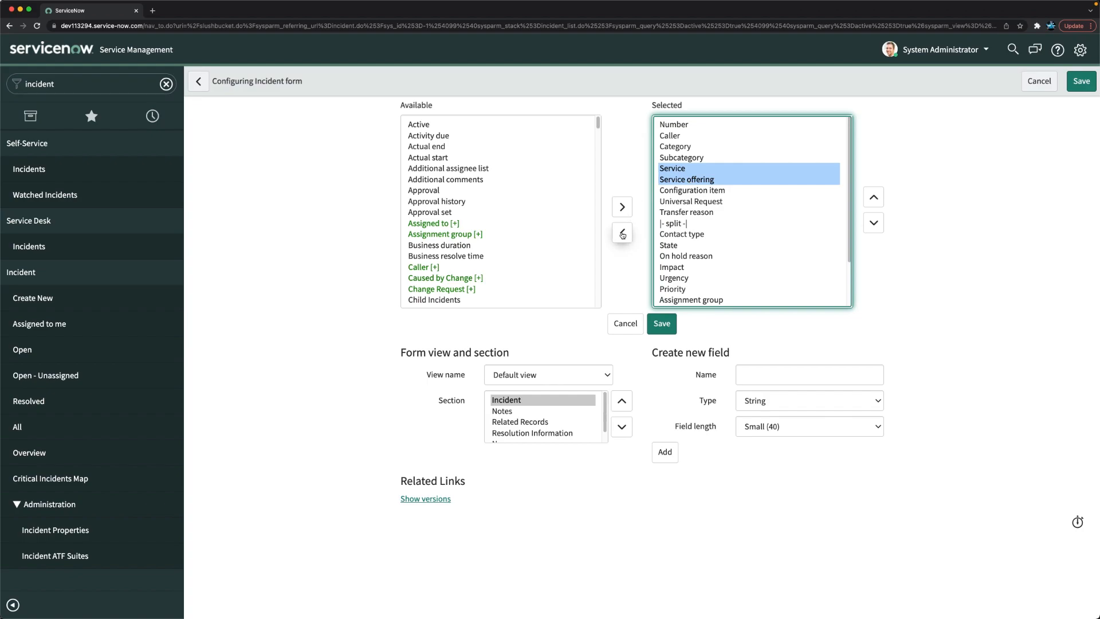
click(621, 233)
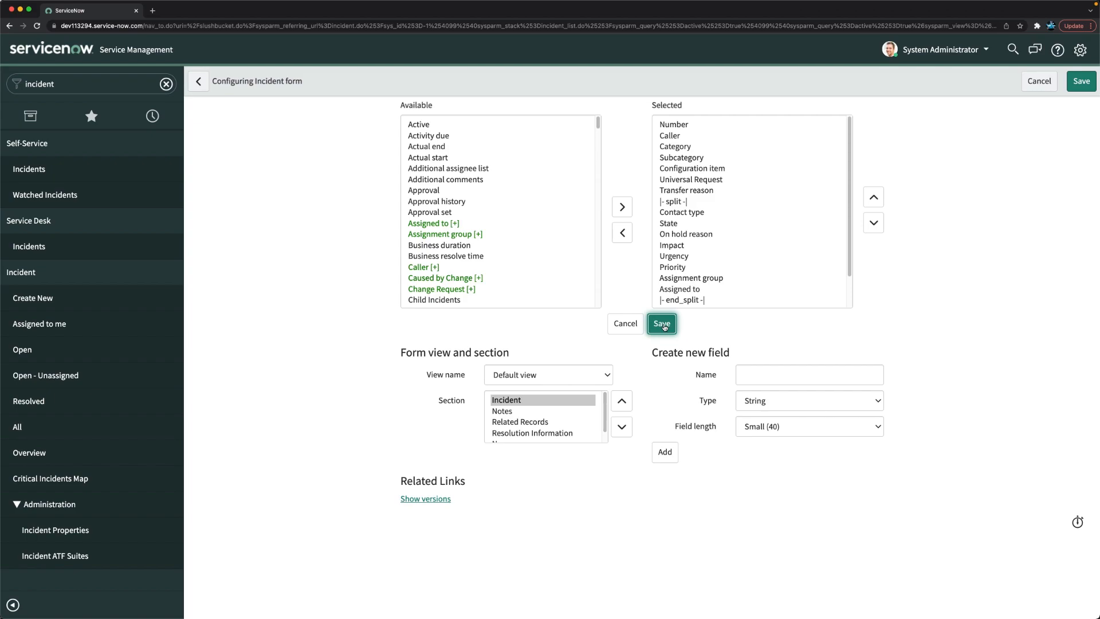
click(660, 324)
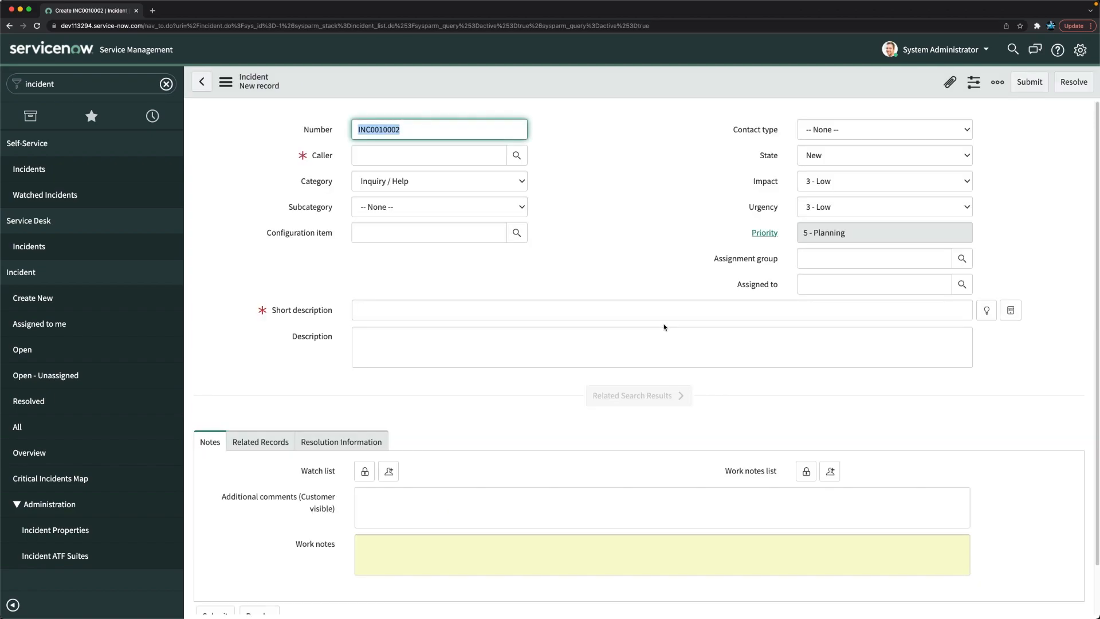
click(637, 395)
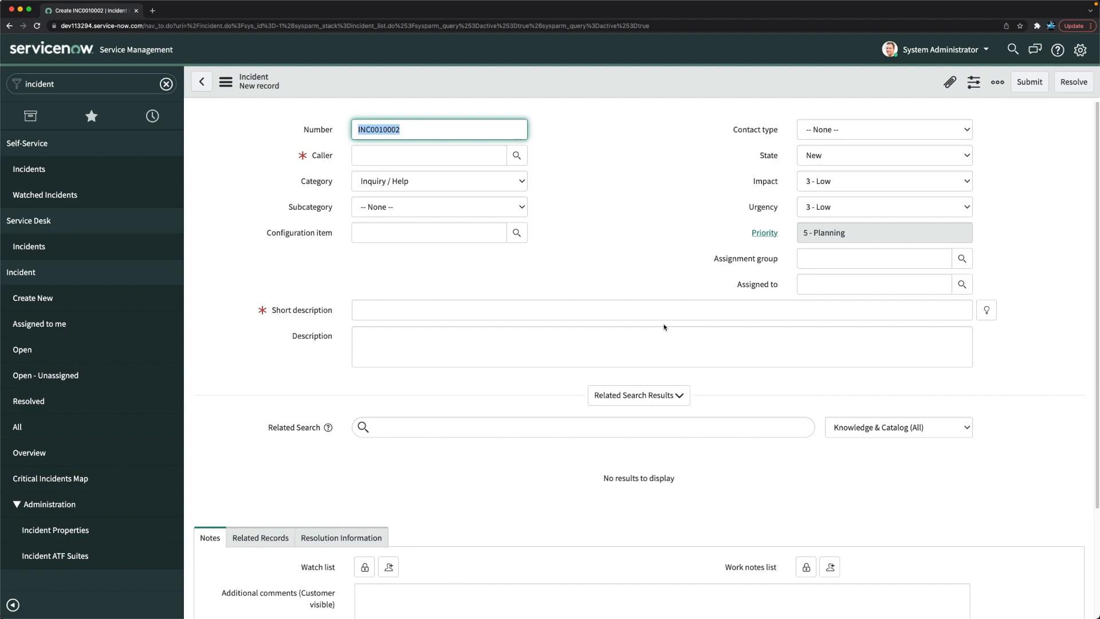